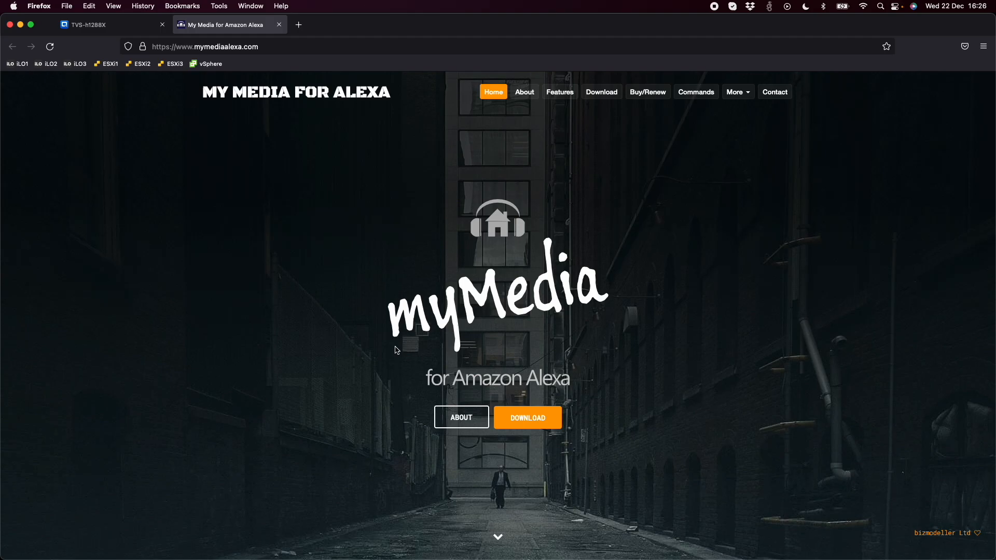
pyautogui.moveTo(526, 417)
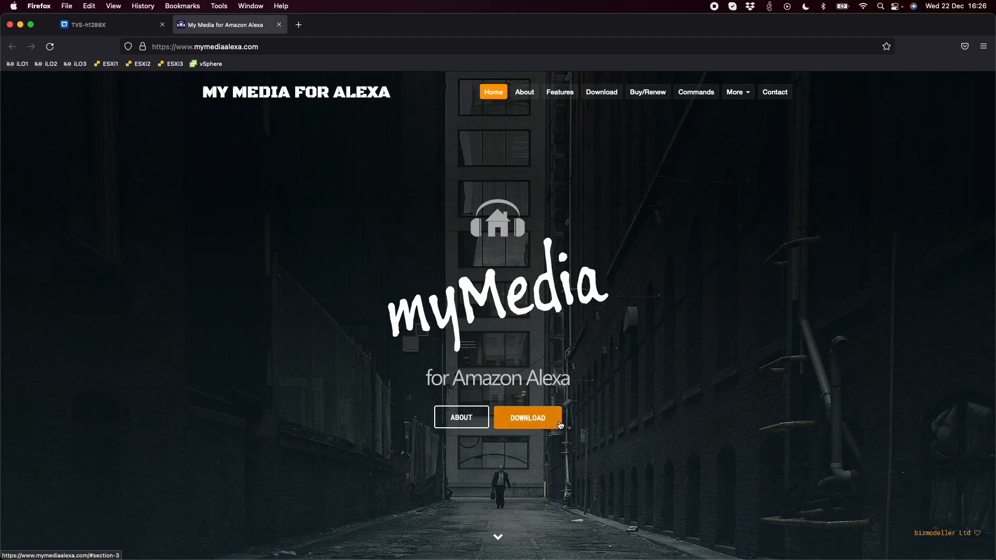
# - Jump to the Download section and scroll to the QNAP NAS QPKG Package entry
pyautogui.click(526, 418)
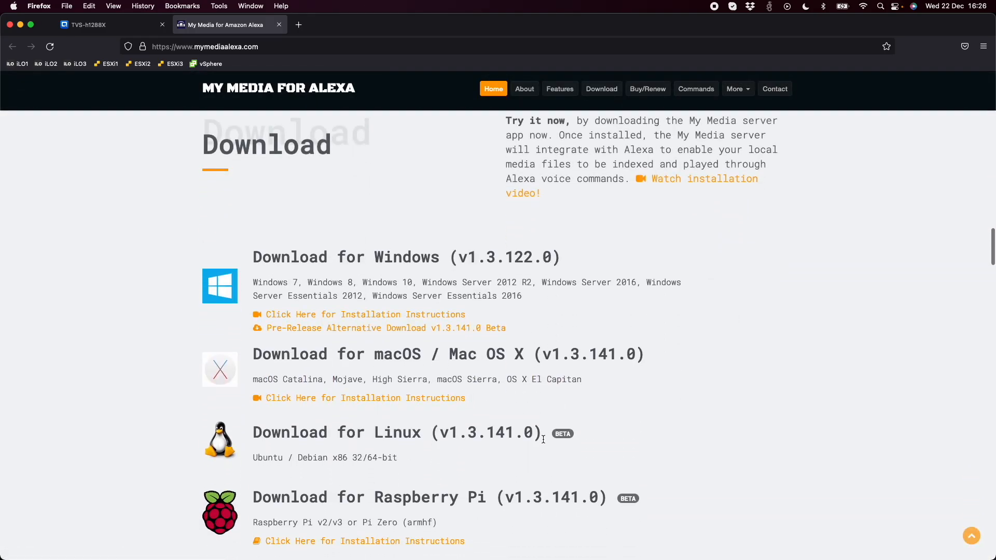
pyautogui.scroll(-3)
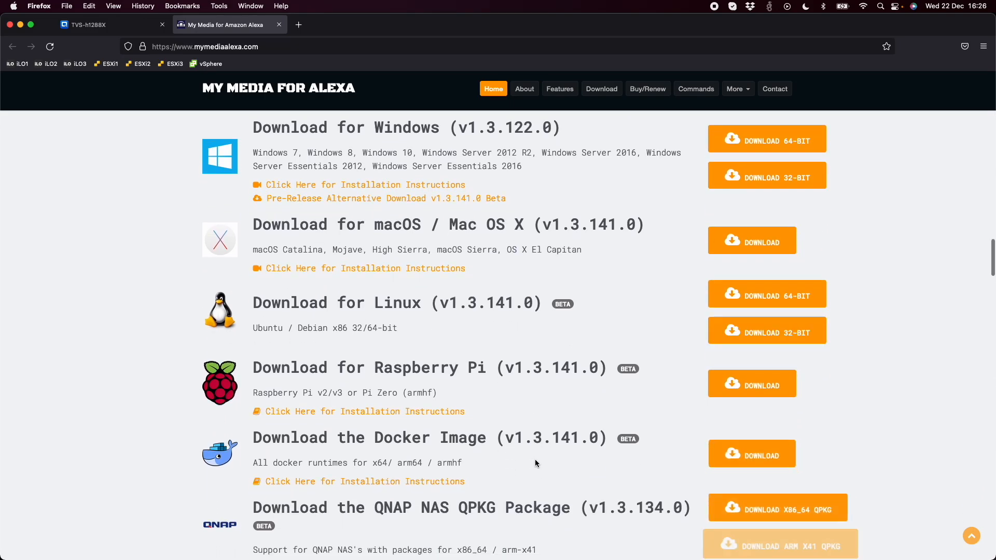
pyautogui.scroll(-3)
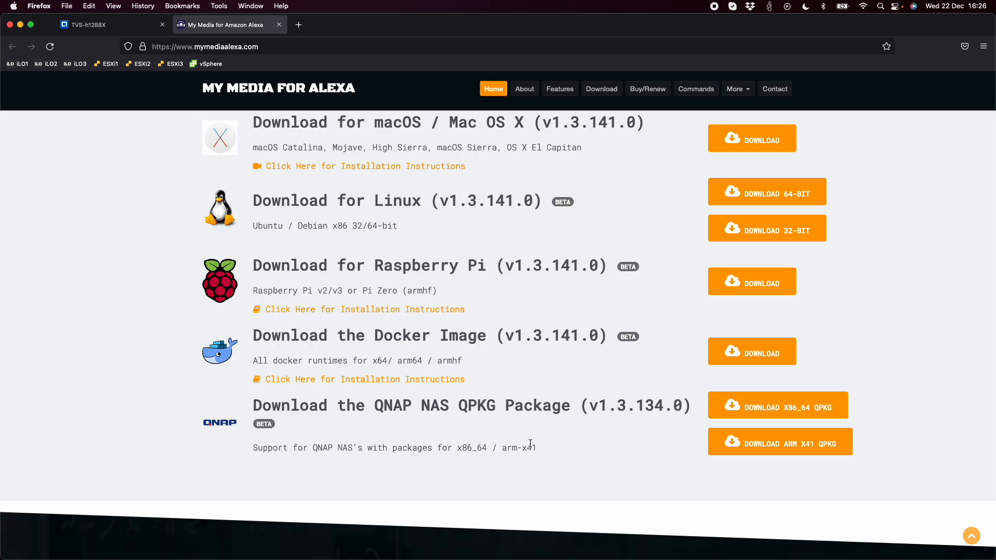
# - In the NAS App Center, review the Install Manually instructions and return to the My Apps list
pyautogui.click(89, 24)
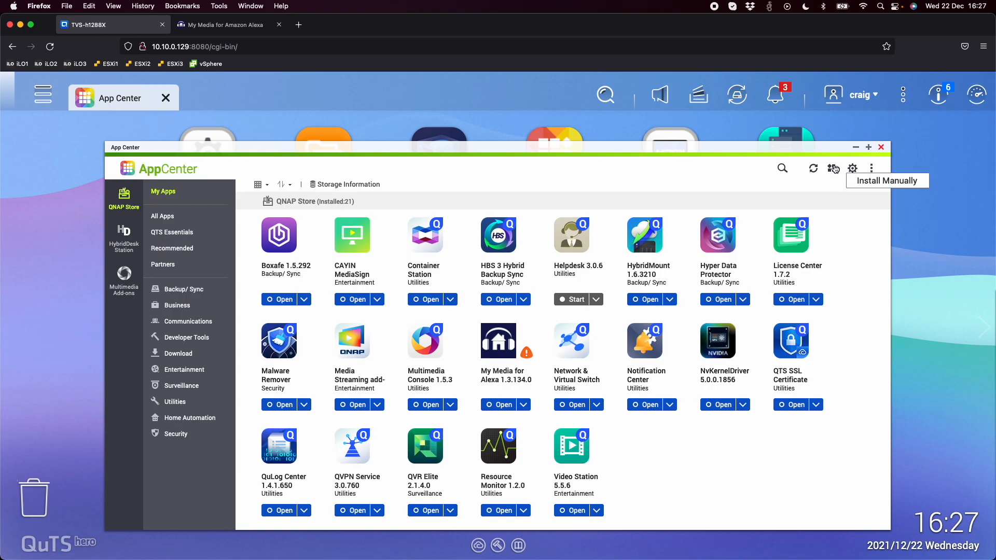
pyautogui.click(833, 168)
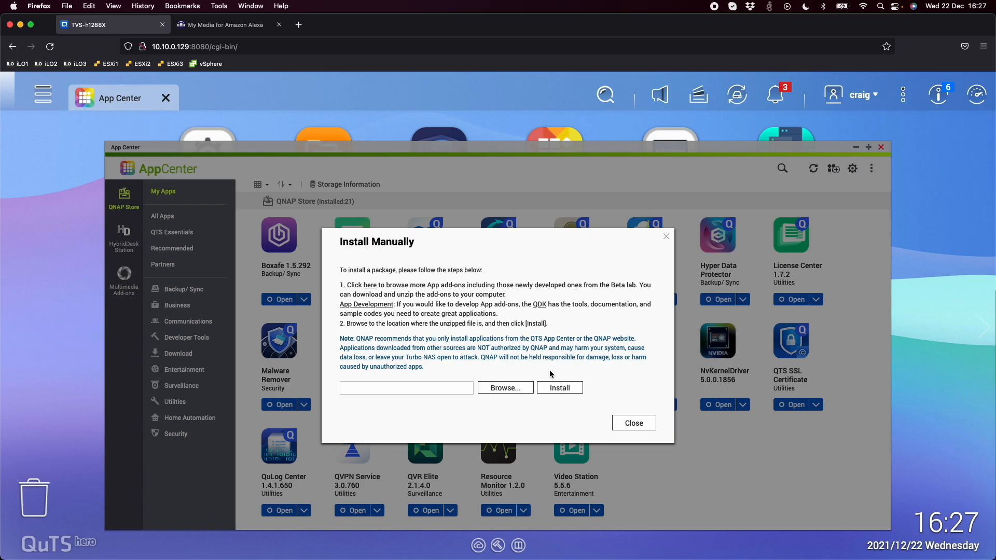
pyautogui.moveTo(593, 359)
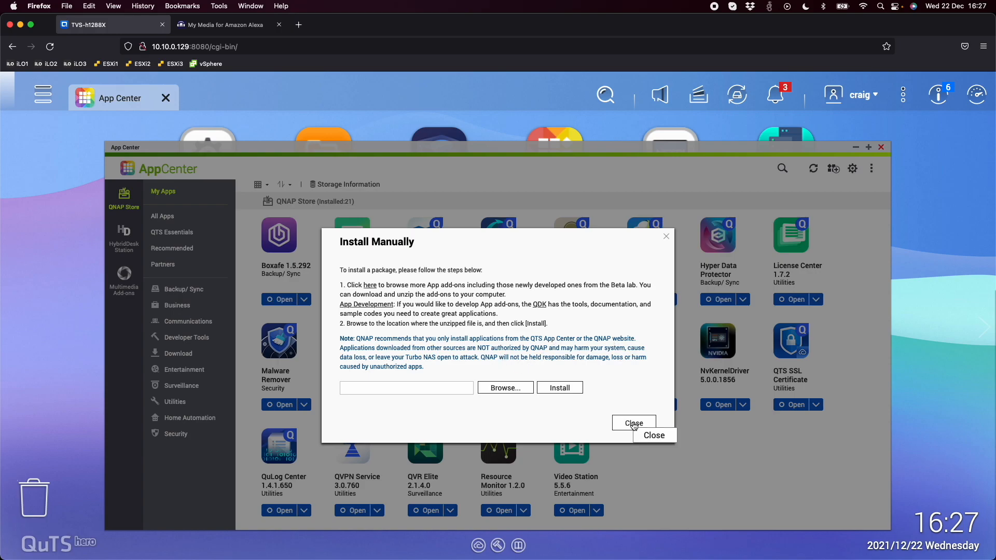
pyautogui.click(633, 423)
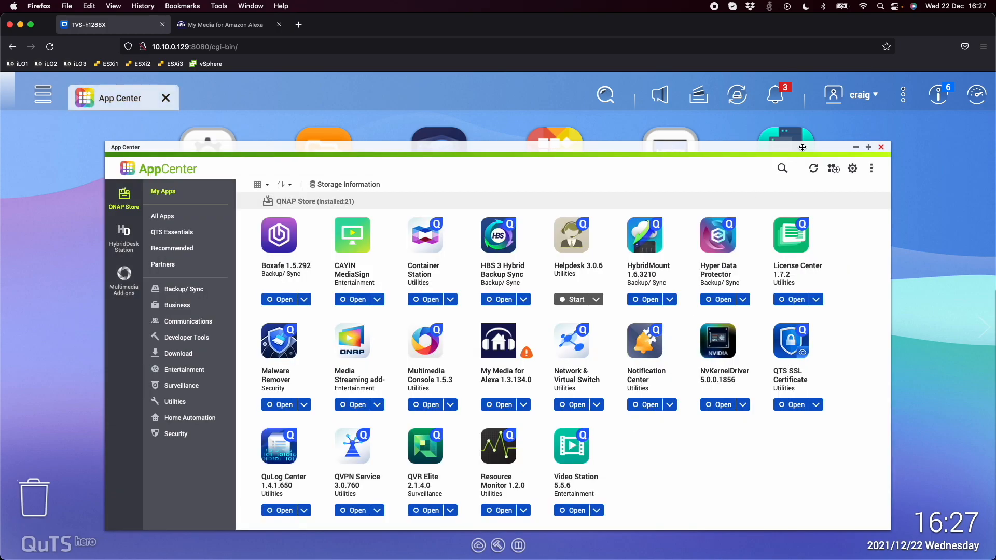
# - Close App Center and move to the second desktop page with the My Media for Alexa icon
pyautogui.click(881, 146)
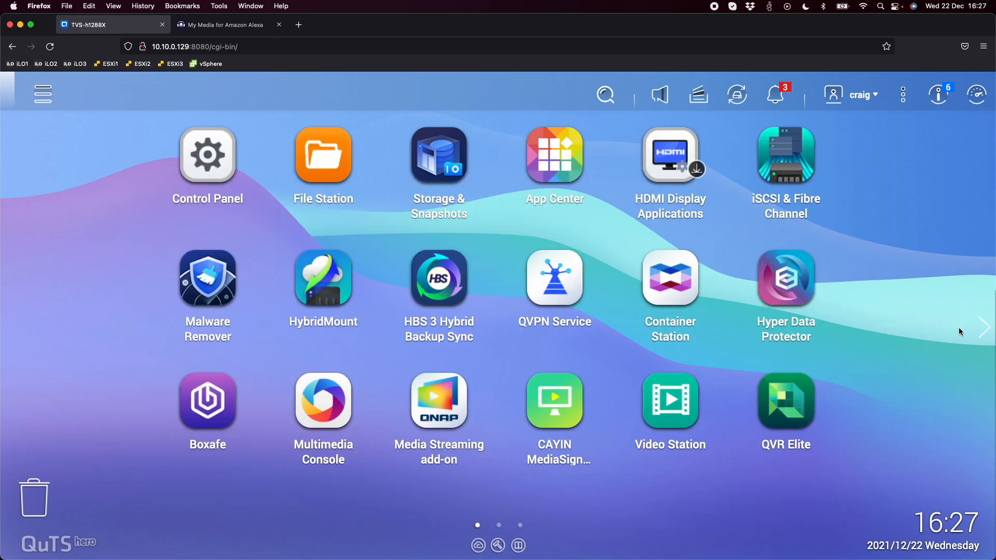
pyautogui.click(982, 327)
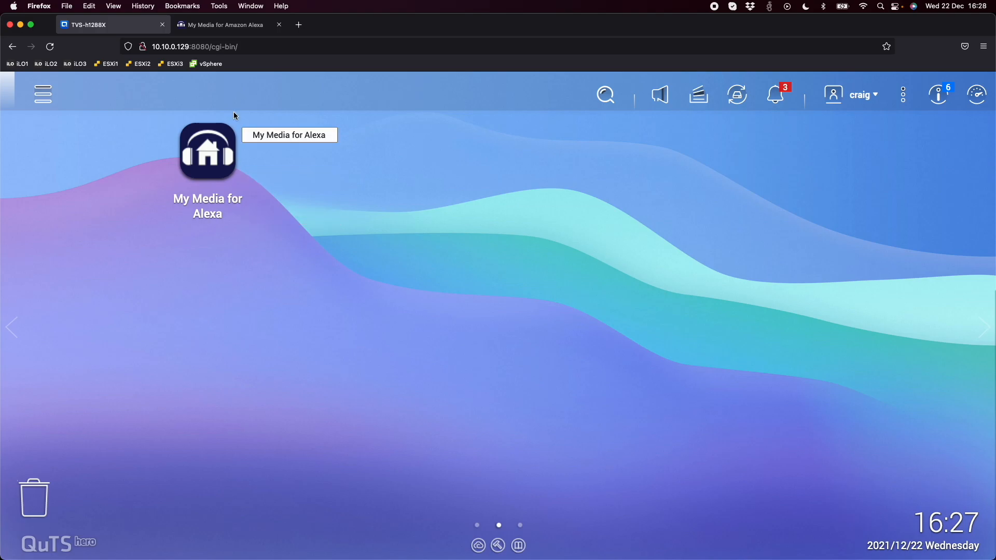
pyautogui.moveTo(238, 15)
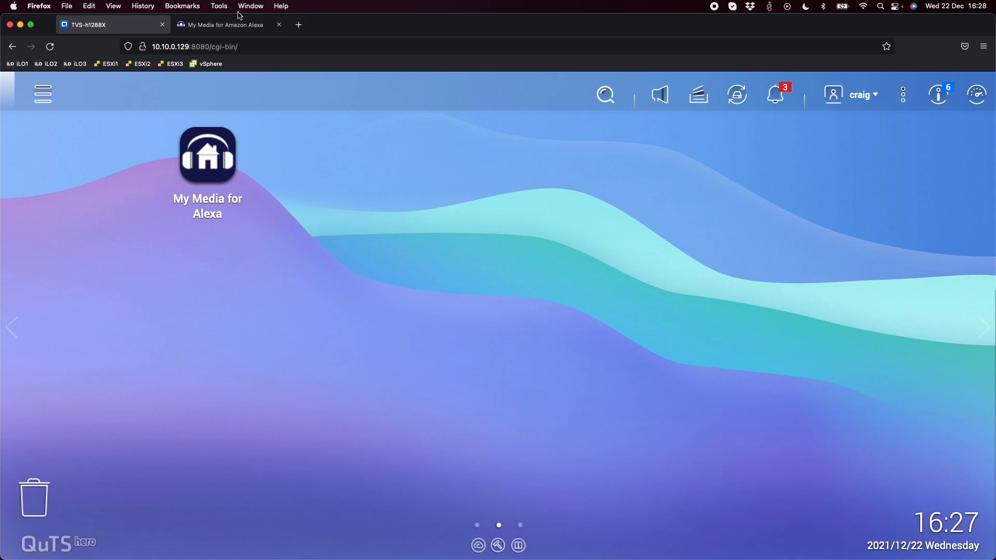
# - Launch the My Media for Alexa console and show Watch Folders listing SampleMedia with 3 tracks
pyautogui.click(221, 25)
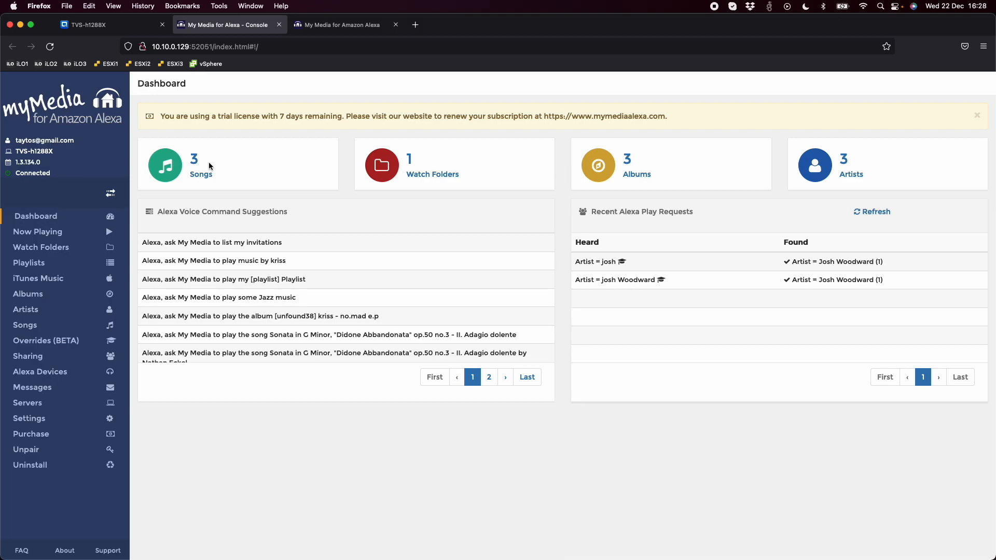
pyautogui.moveTo(323, 295)
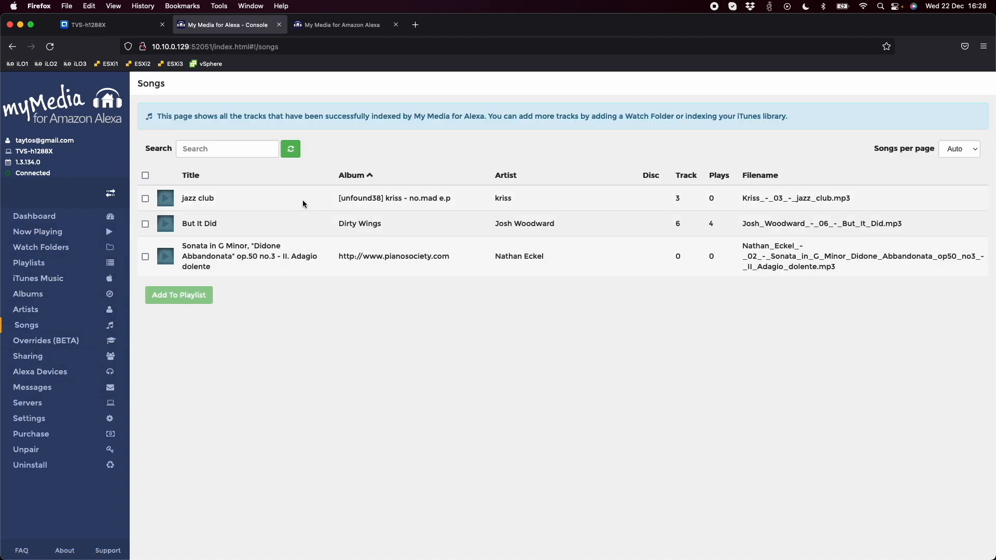
pyautogui.moveTo(421, 313)
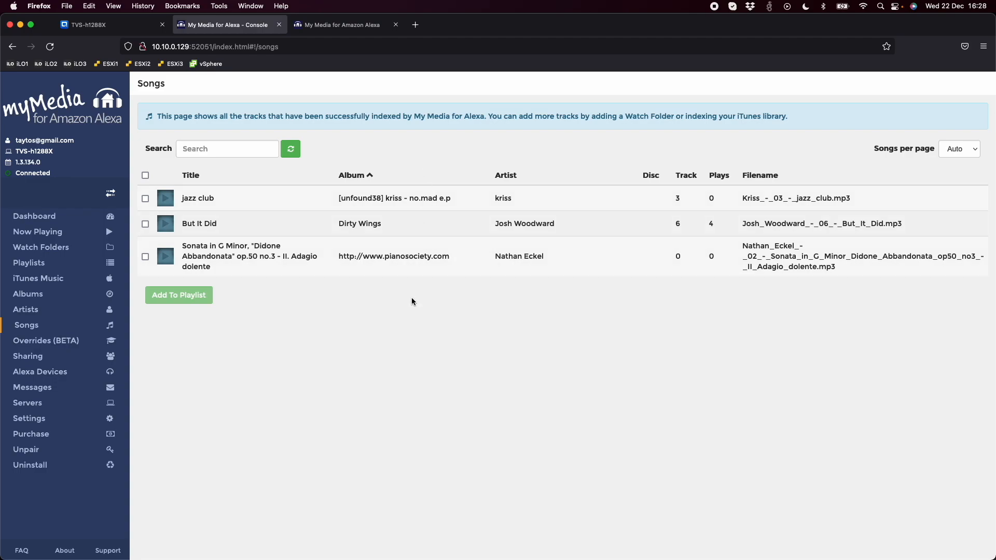
pyautogui.moveTo(388, 319)
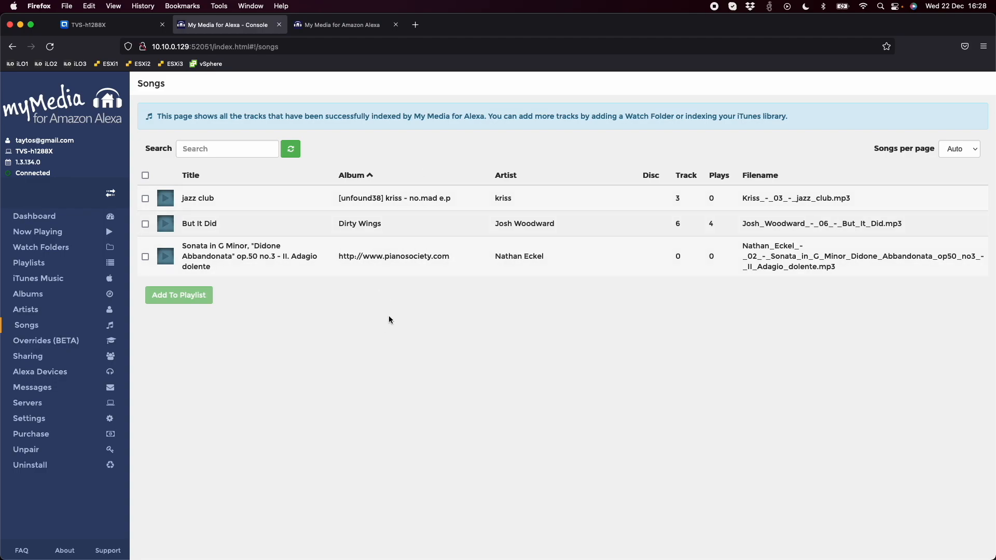
pyautogui.moveTo(530, 236)
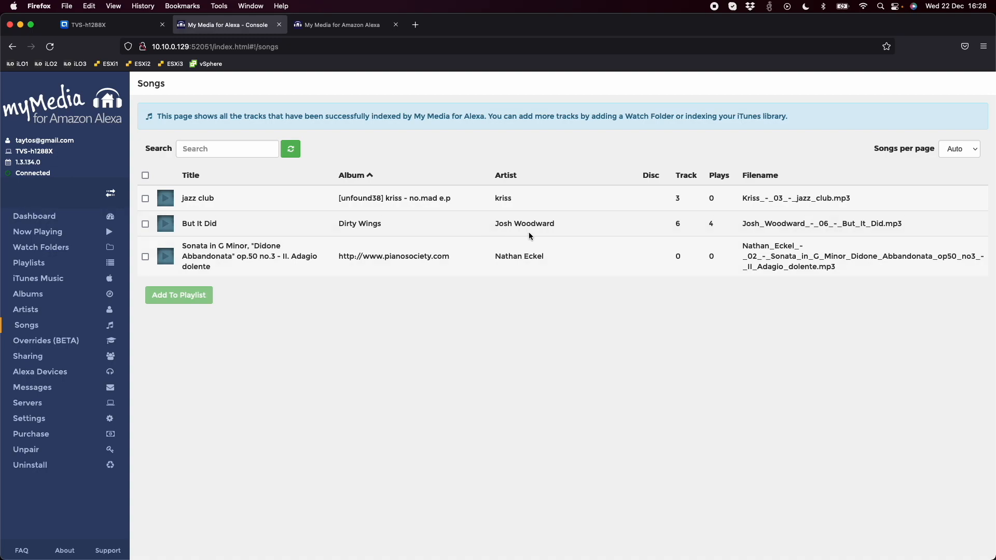
pyautogui.moveTo(519, 231)
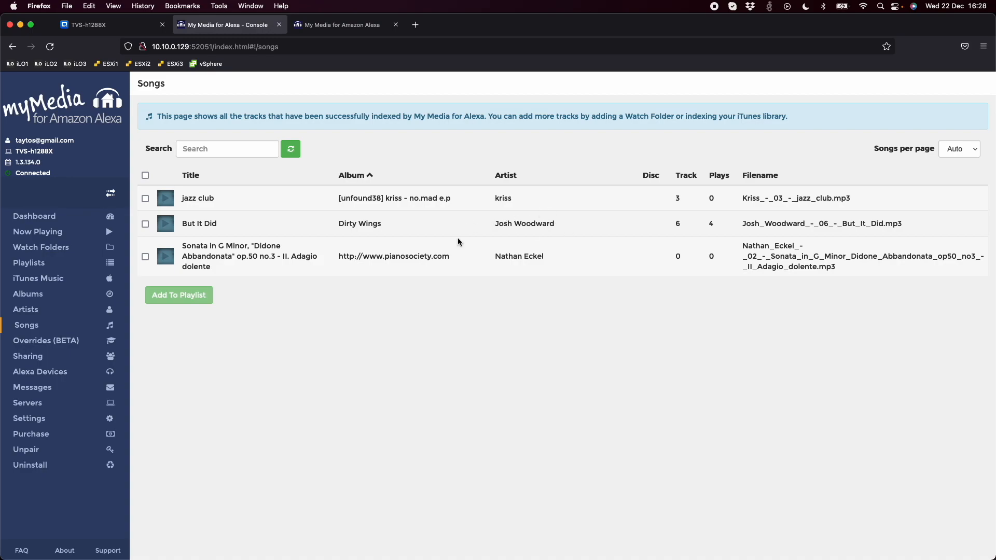
pyautogui.moveTo(610, 218)
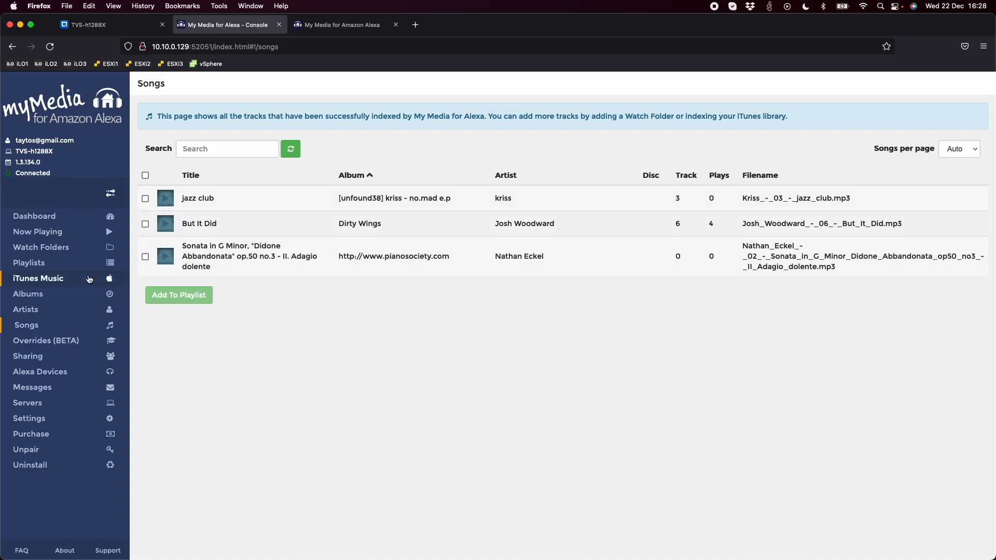
pyautogui.click(40, 247)
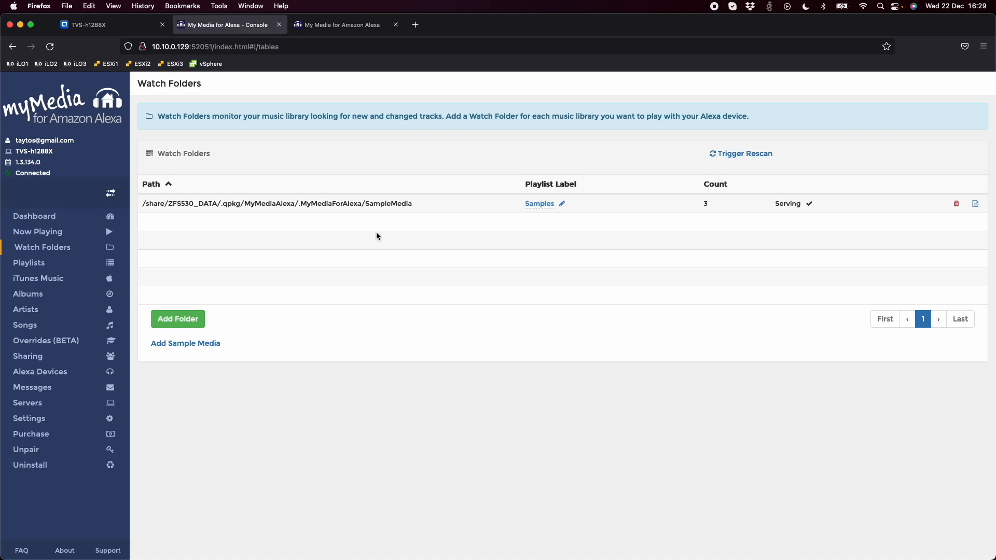
pyautogui.moveTo(335, 247)
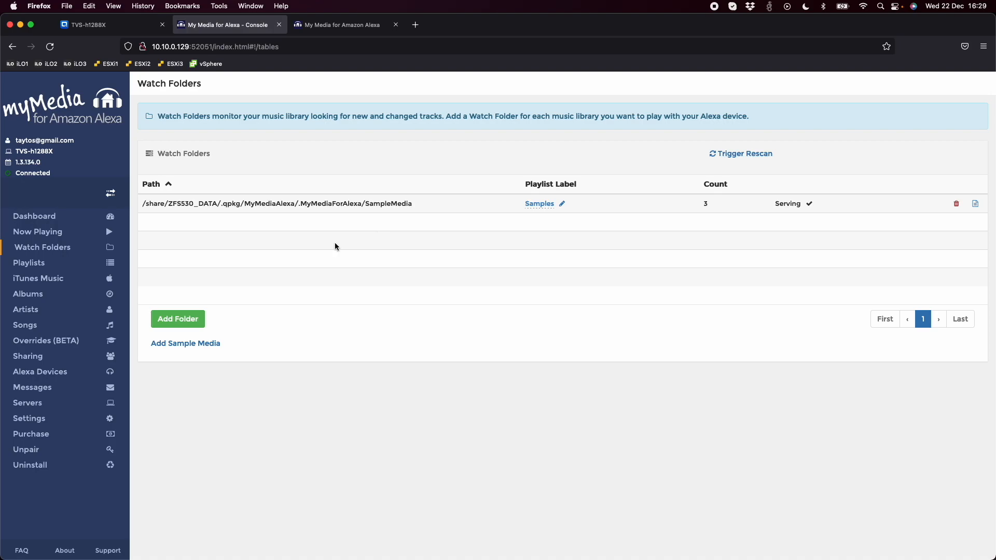
# - Show the Alexa Devices page listing the Echo Show and iPhone
pyautogui.click(40, 371)
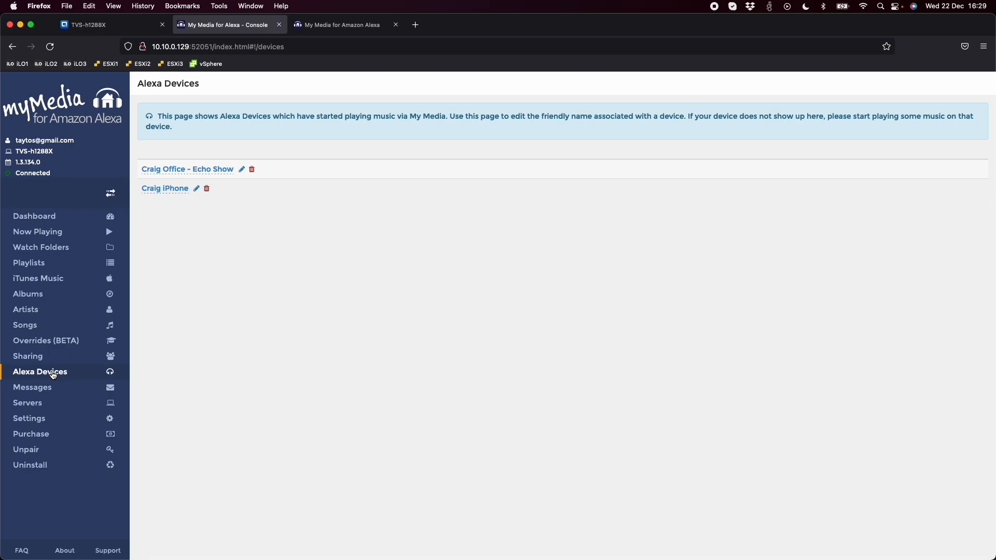
pyautogui.moveTo(175, 300)
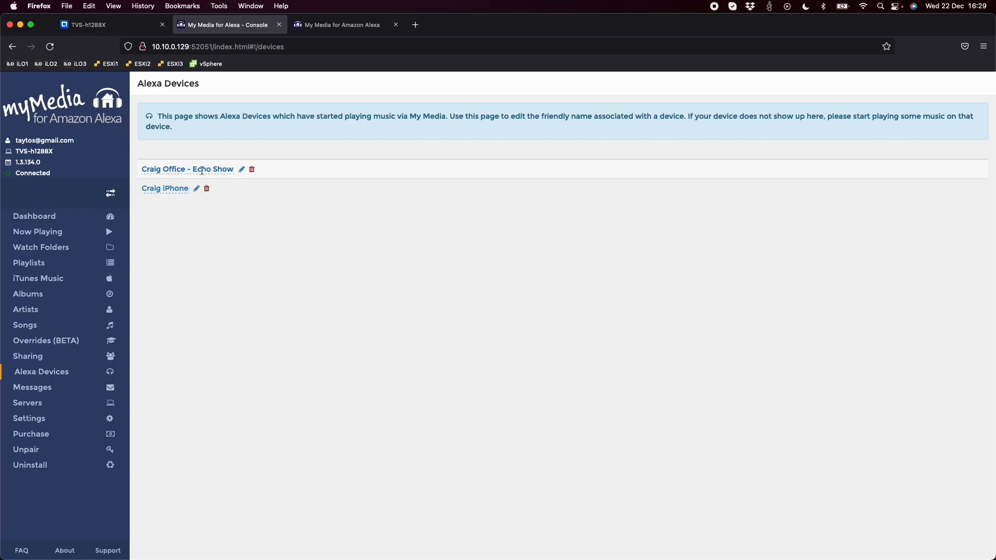
pyautogui.moveTo(159, 177)
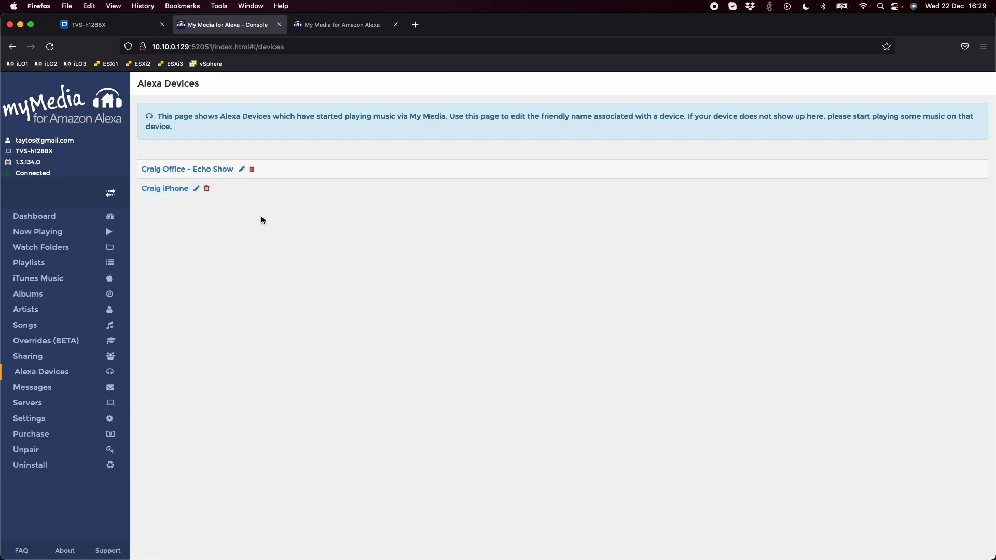
pyautogui.moveTo(223, 355)
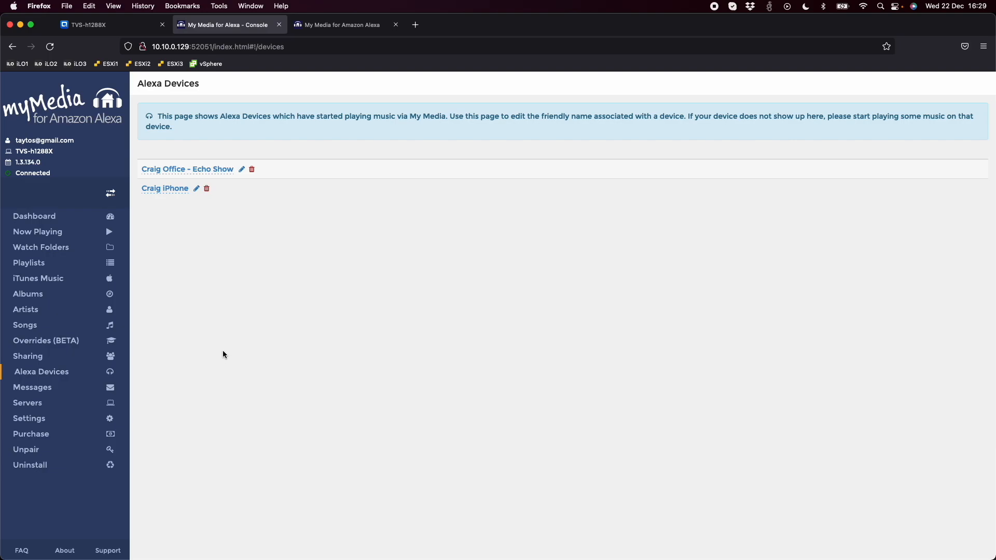
pyautogui.moveTo(224, 229)
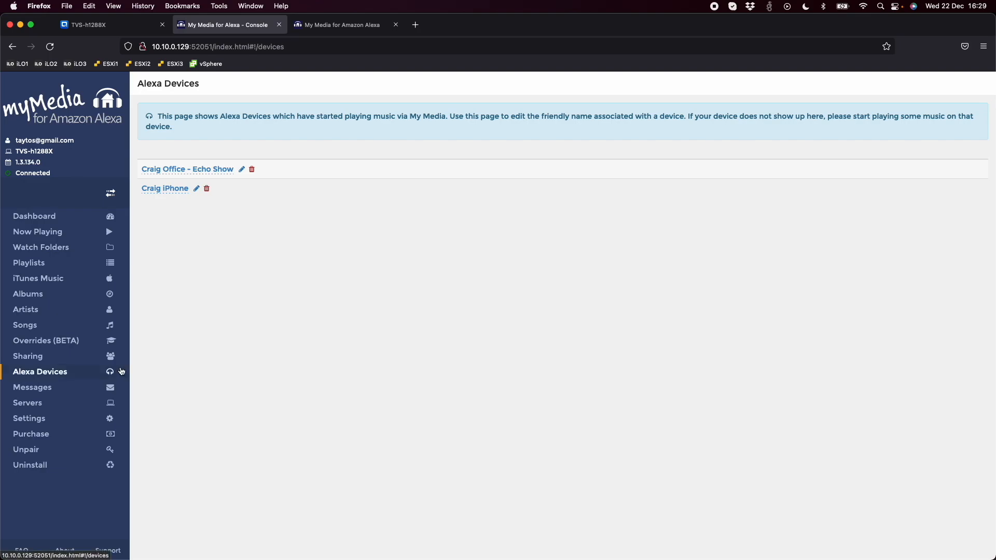
# - Return to the website's Buy/Renew page and scroll to the Free, Basic, Advanced and Premium cards
pyautogui.click(41, 246)
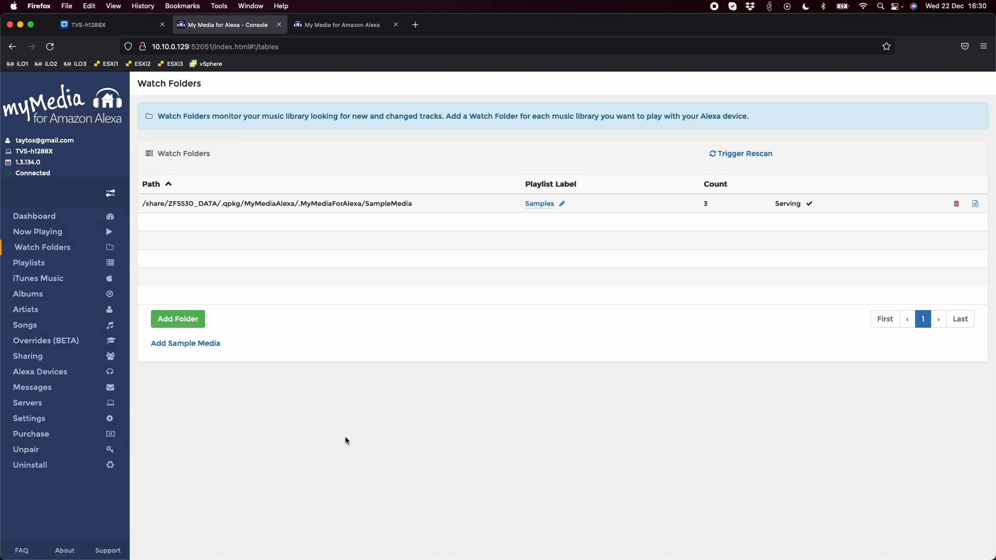
pyautogui.moveTo(394, 59)
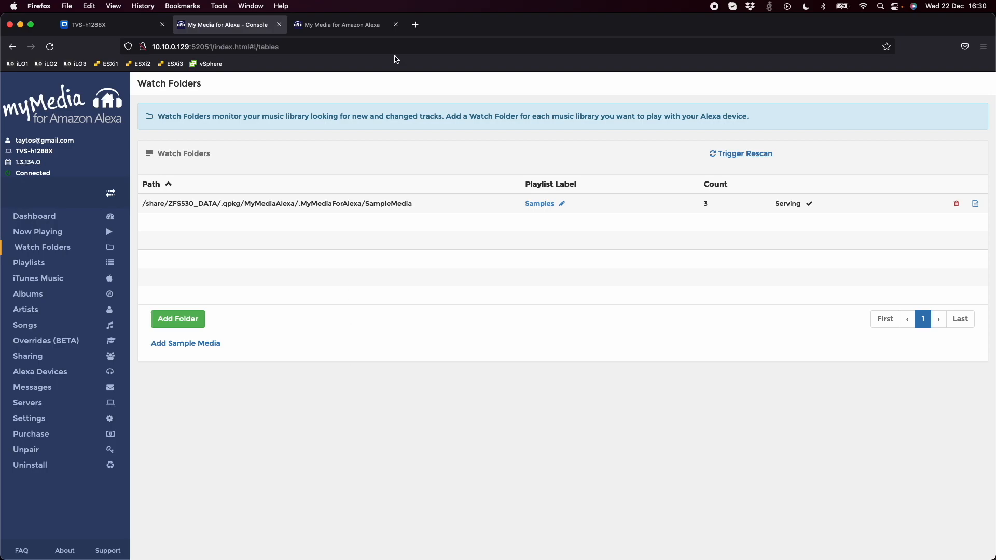
pyautogui.click(338, 24)
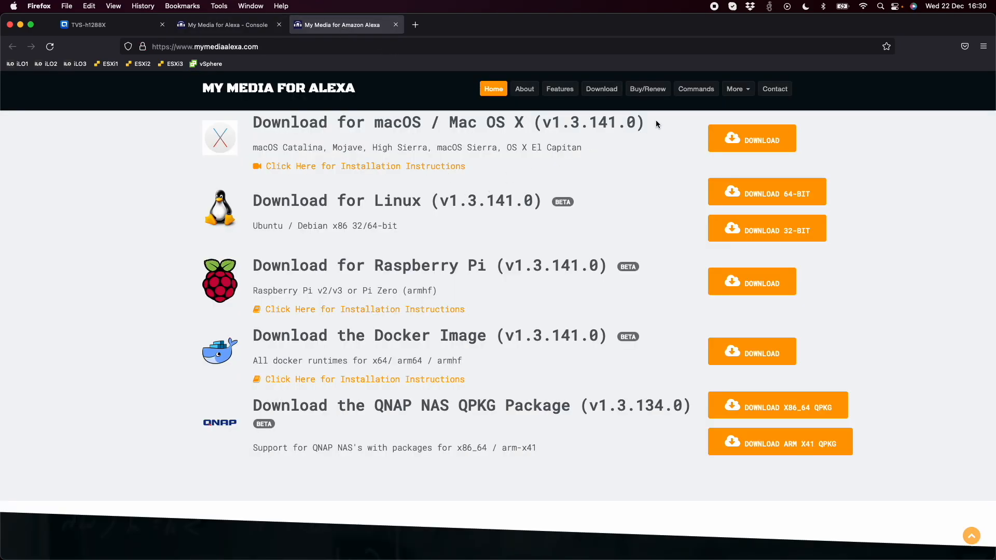
pyautogui.click(647, 88)
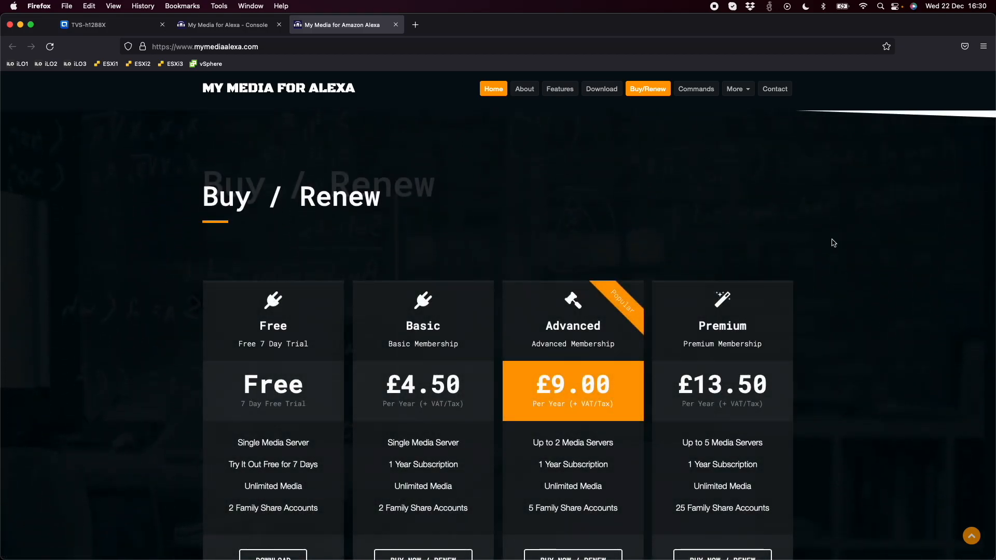
pyautogui.scroll(-3)
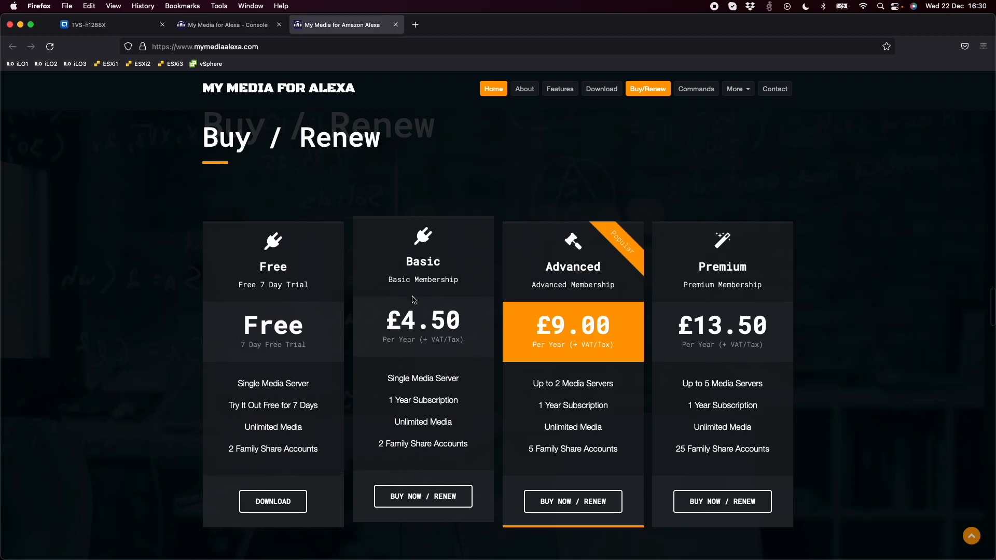
pyautogui.moveTo(418, 305)
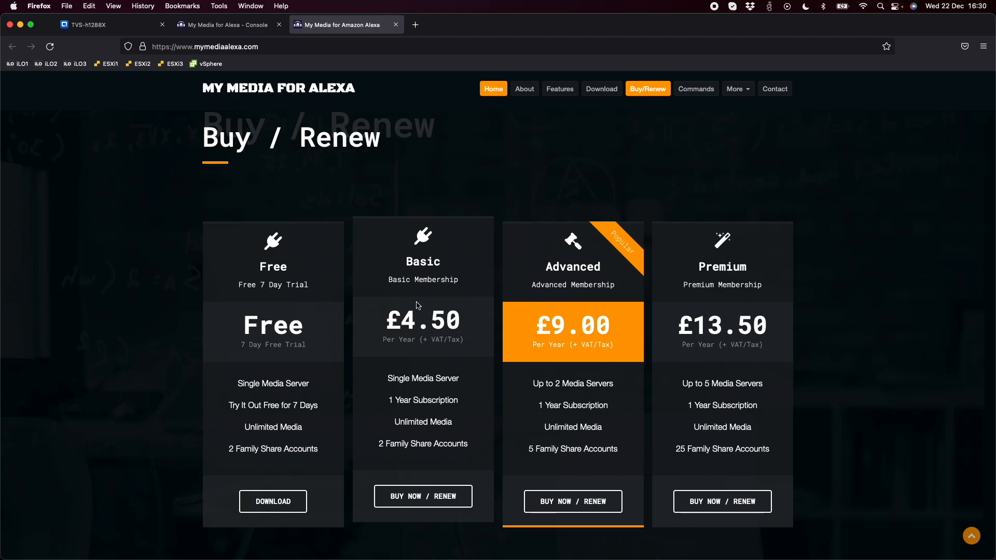
pyautogui.moveTo(314, 307)
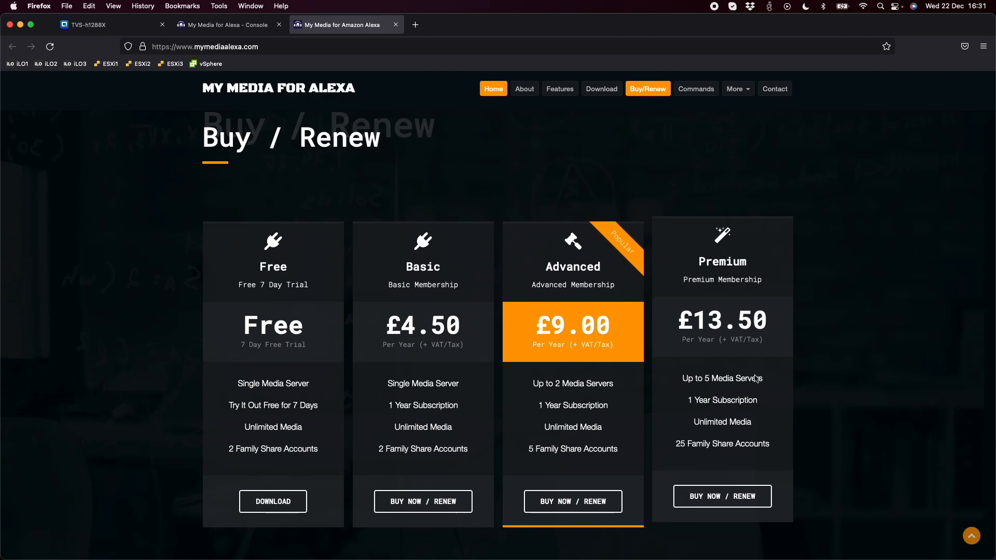
pyautogui.moveTo(859, 358)
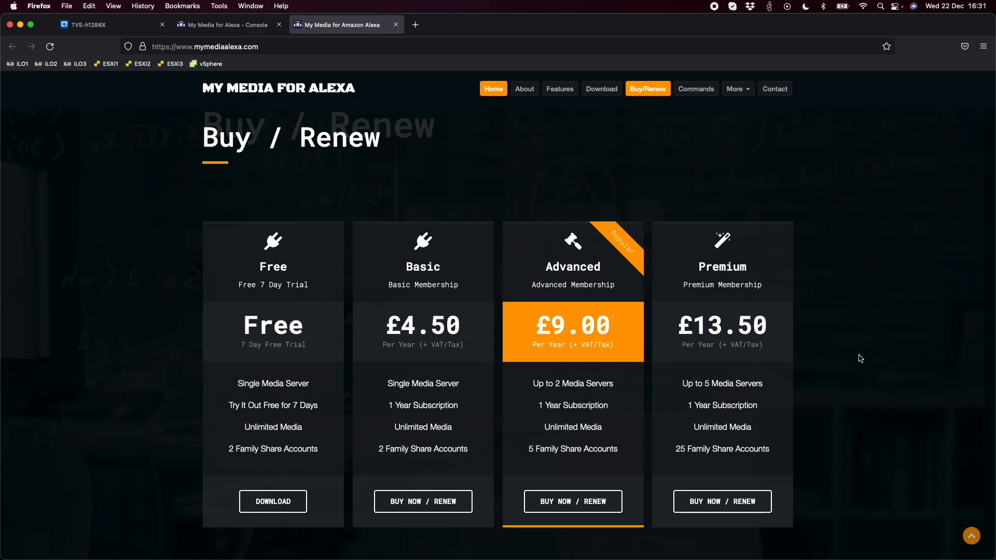
pyautogui.moveTo(455, 82)
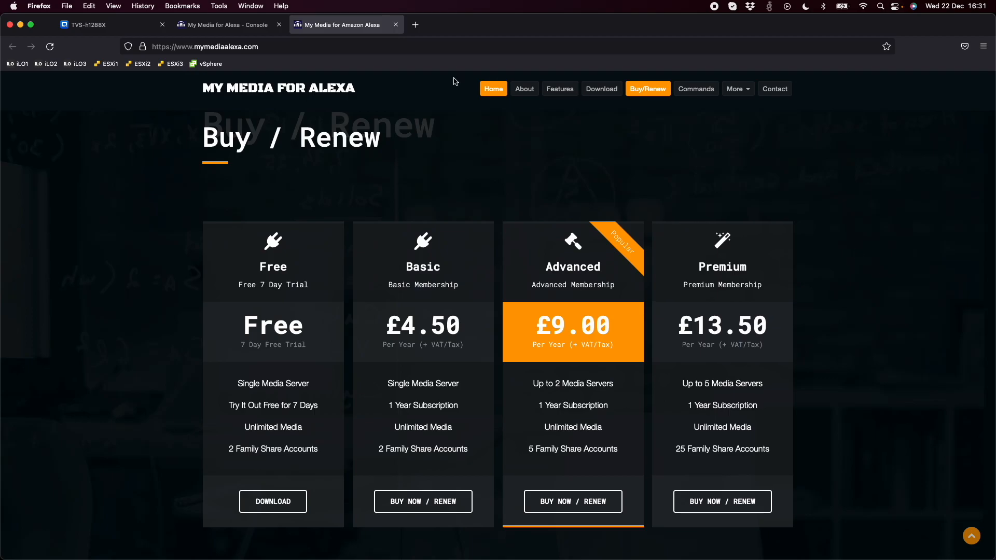
pyautogui.moveTo(302, 27)
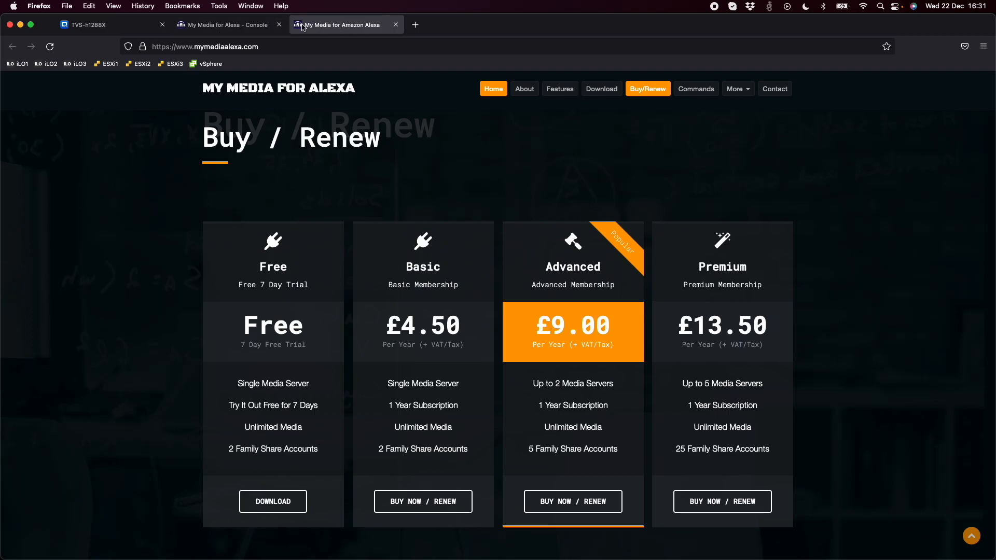
# - Review the console Dashboard's play requests, then list indexed artists Josh Woodward, kriss and Nathan Eckel
pyautogui.click(228, 25)
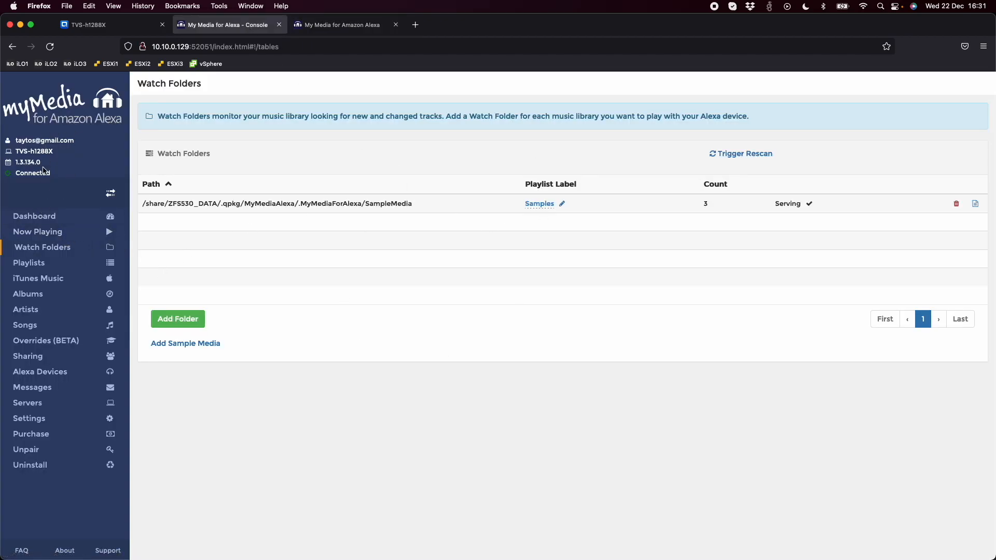
pyautogui.click(35, 216)
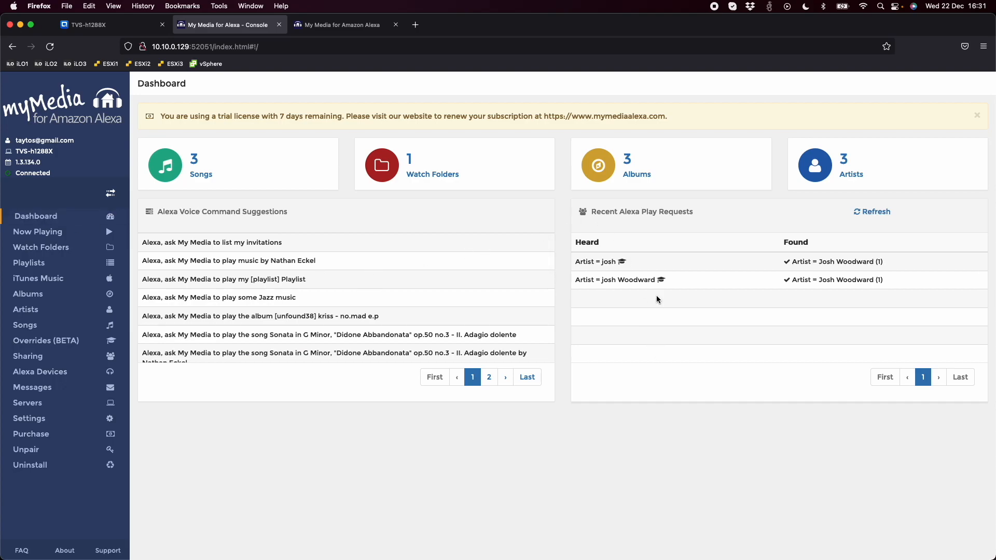
pyautogui.moveTo(625, 295)
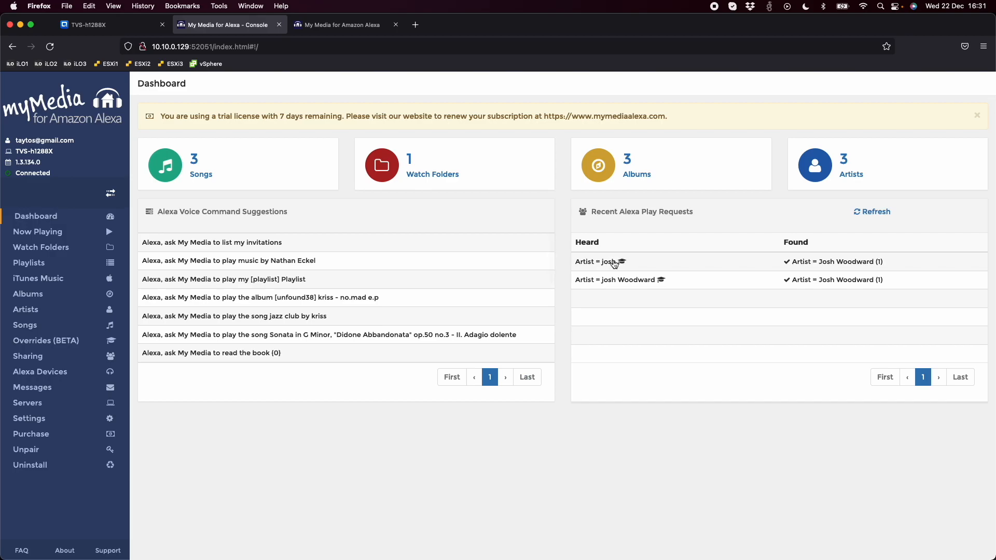
pyautogui.moveTo(626, 322)
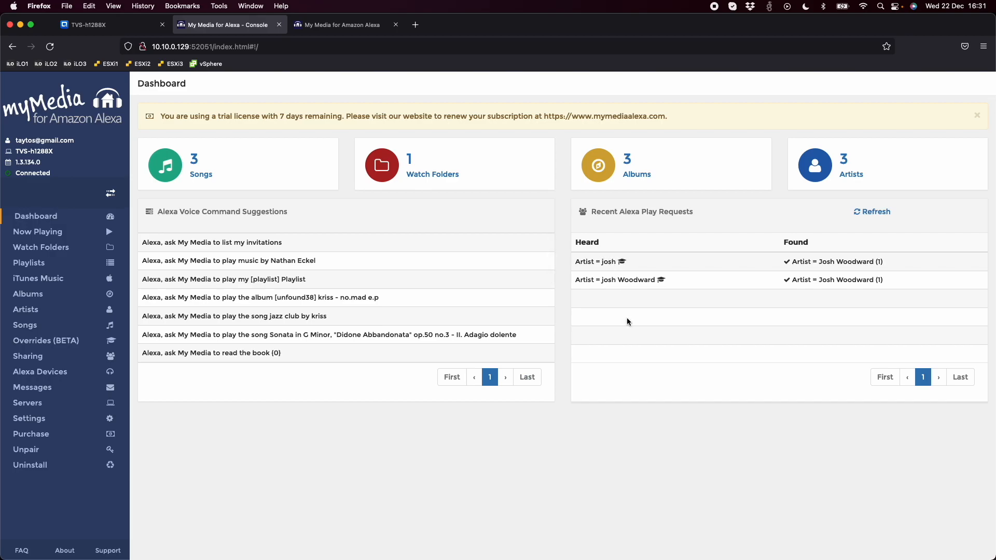
pyautogui.moveTo(216, 270)
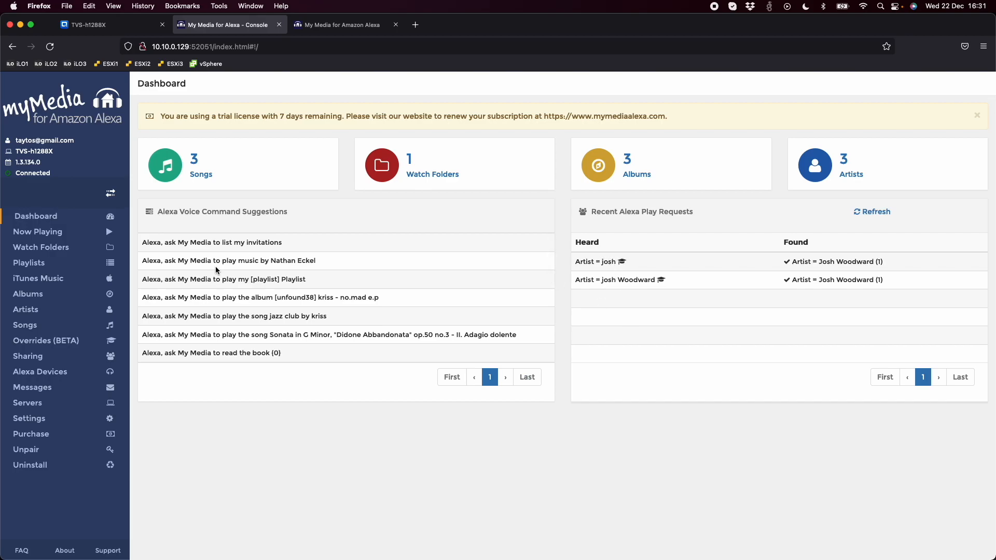
pyautogui.click(26, 309)
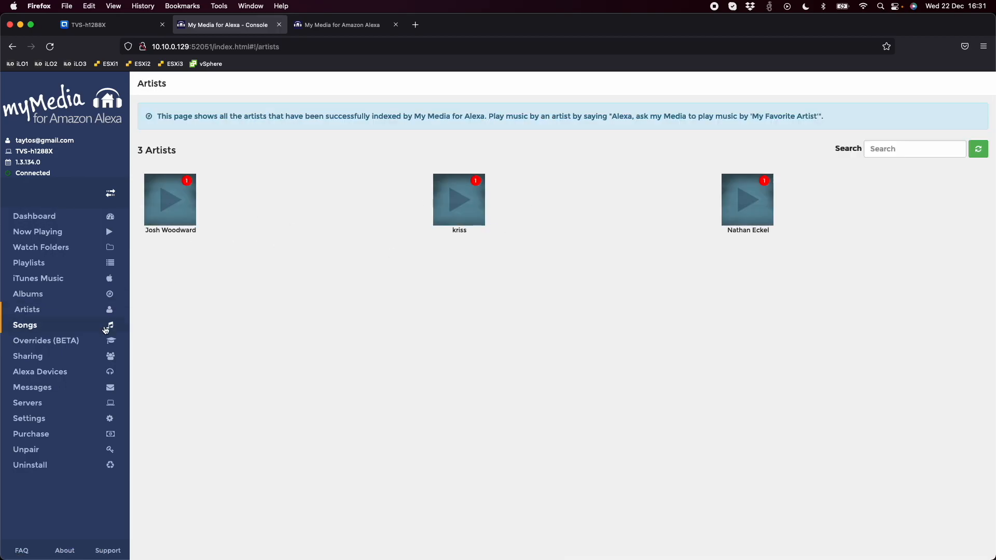
# - Show the Songs table with the three indexed tracks' albums, artists, play counts and filenames
pyautogui.click(24, 325)
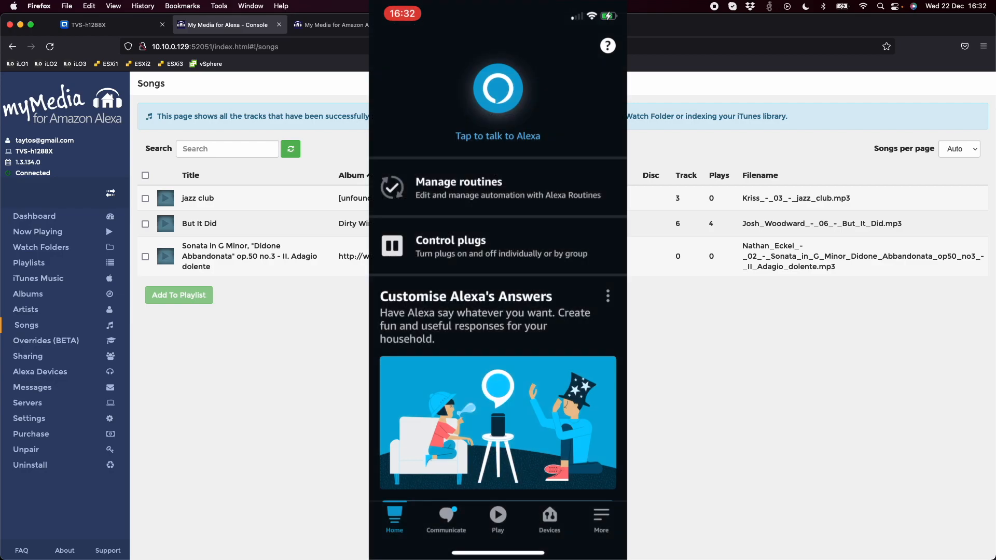
pyautogui.click(498, 89)
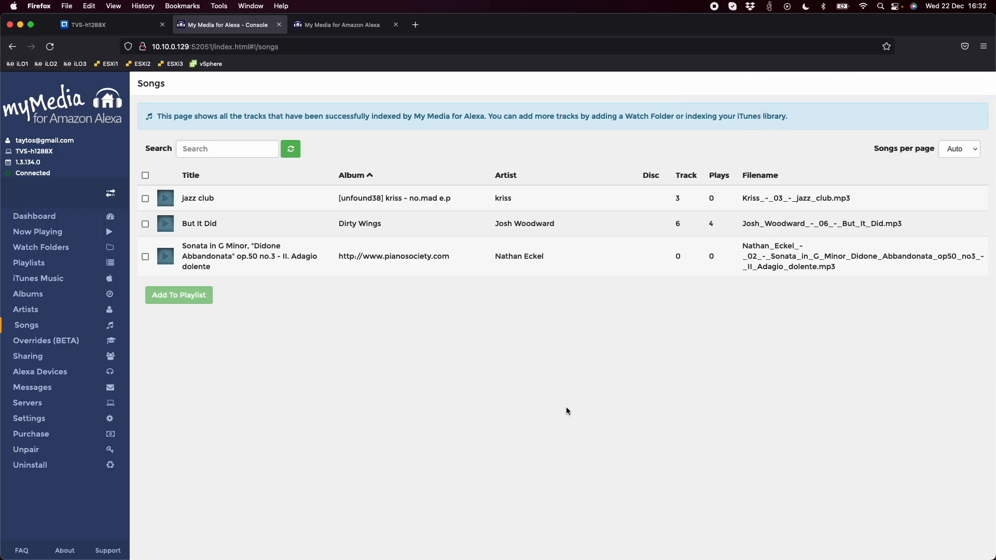
# - Confirm the Dashboard logged the third Josh Woodward play request, then return to the website tab
pyautogui.click(34, 215)
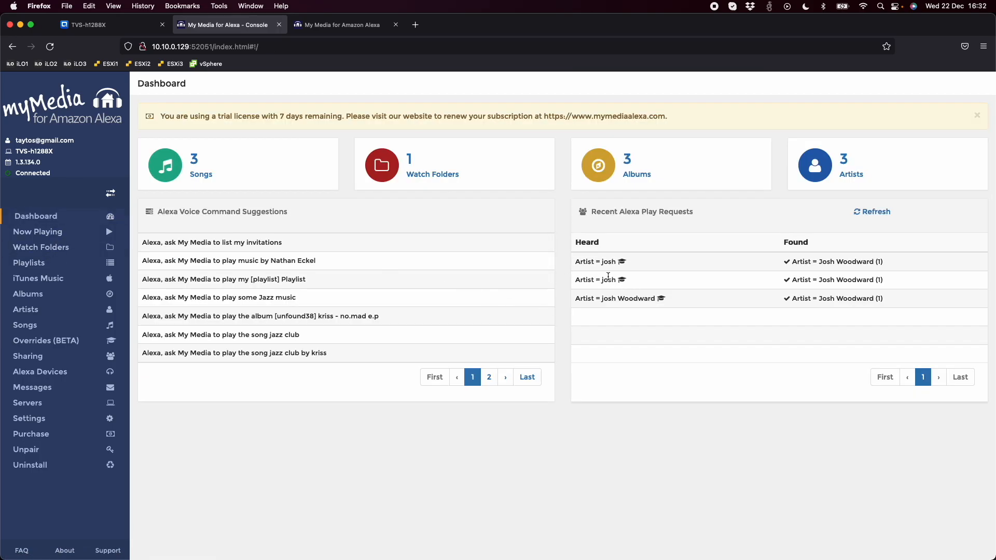
pyautogui.moveTo(770, 272)
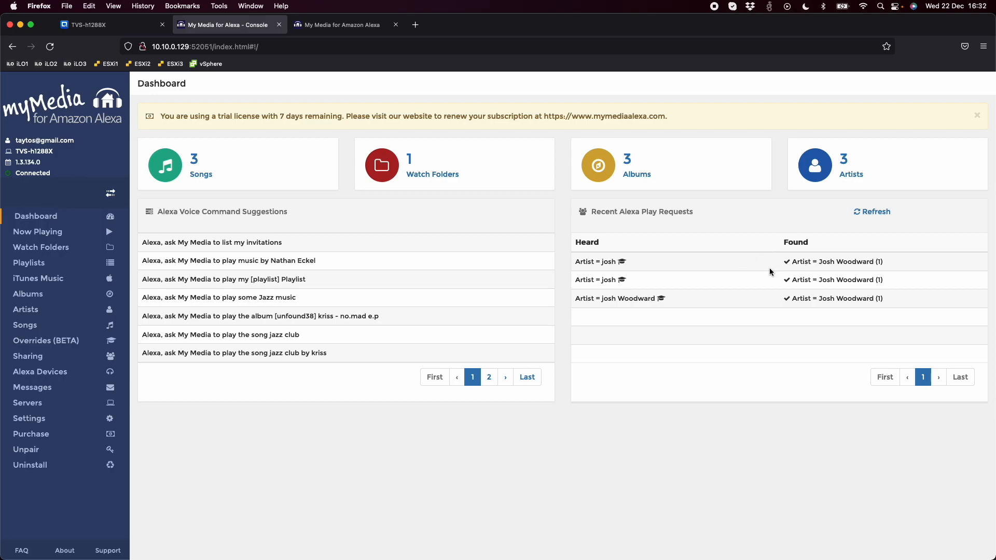
pyautogui.moveTo(662, 277)
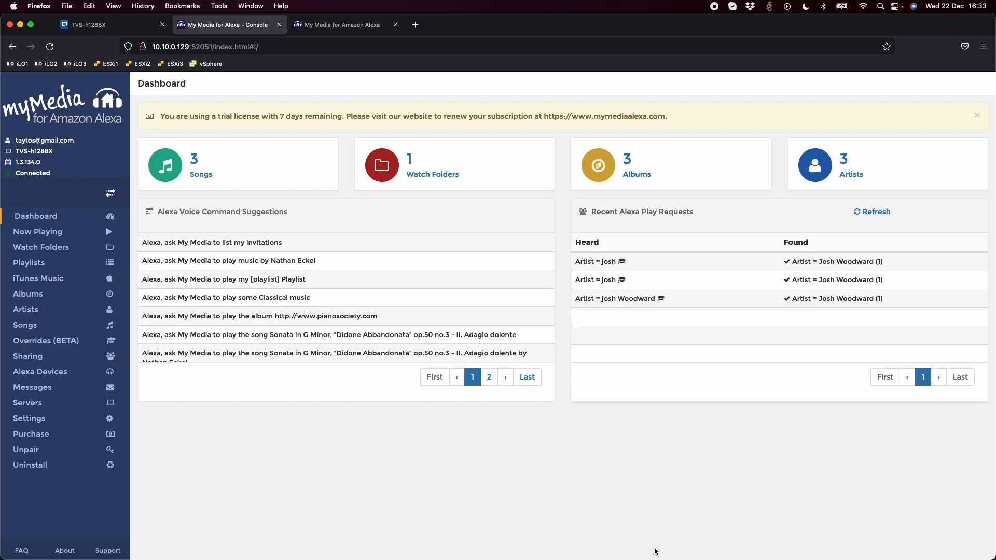
pyautogui.moveTo(427, 183)
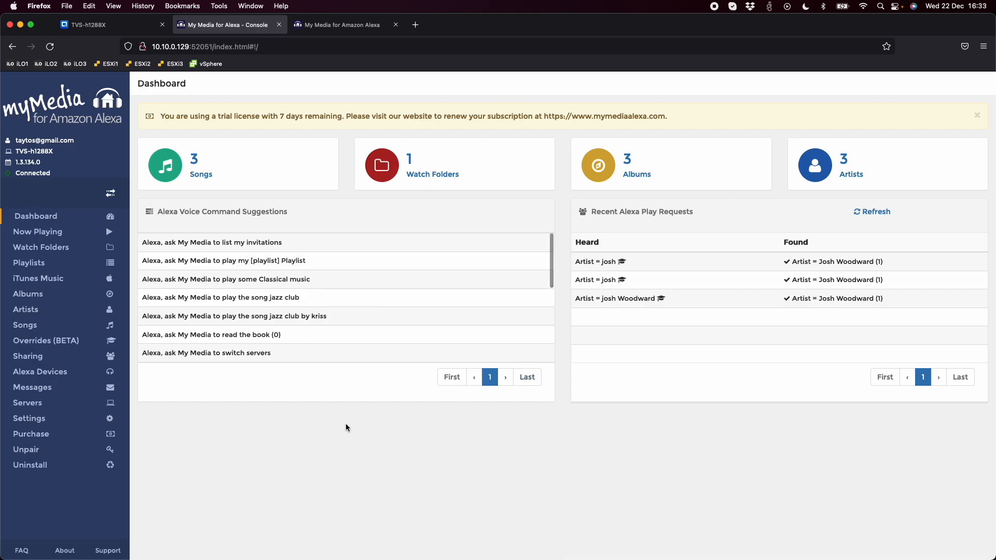
pyautogui.click(338, 24)
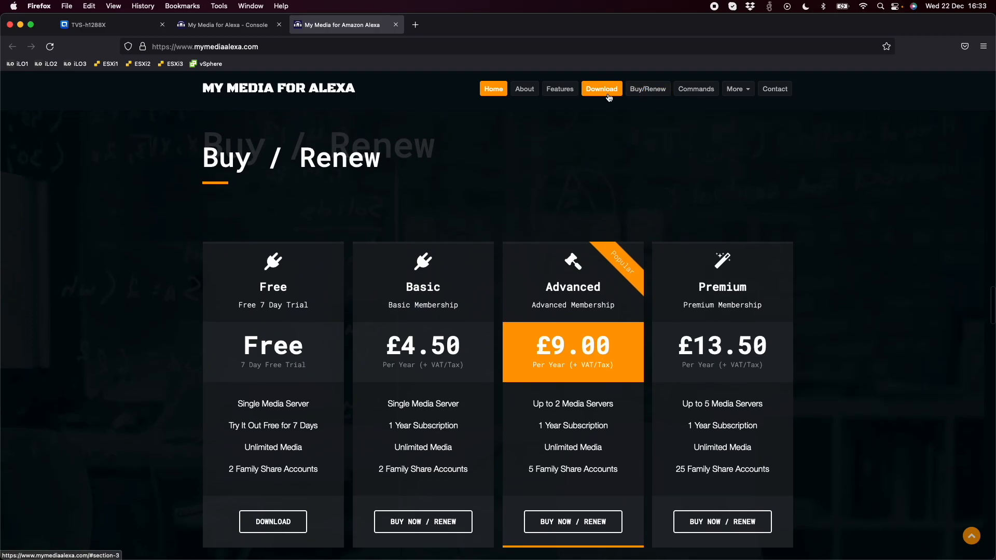
# - Revisit the website's QNAP QPKG downloads, then return to the TVS-h1288X QuTS hero desktop
pyautogui.click(601, 88)
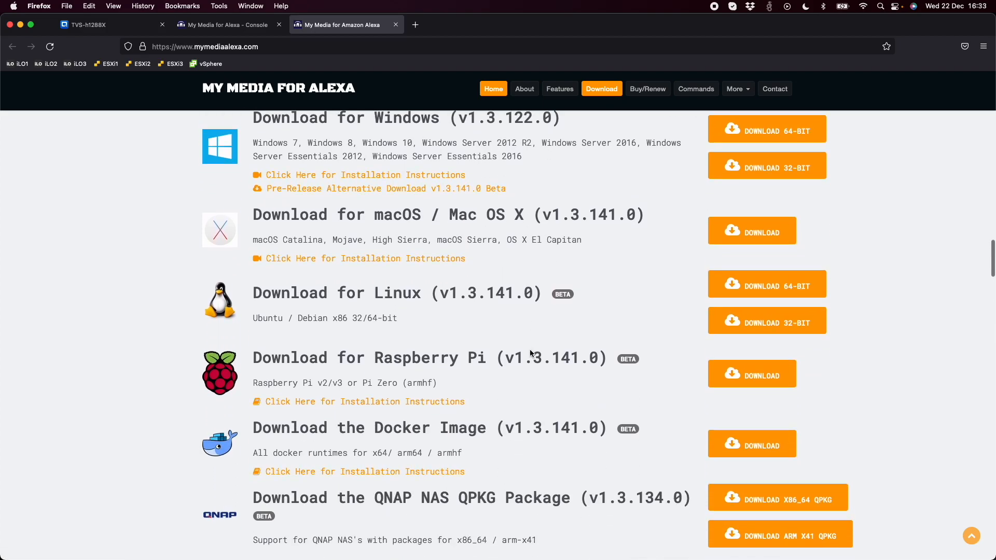
pyautogui.scroll(-3)
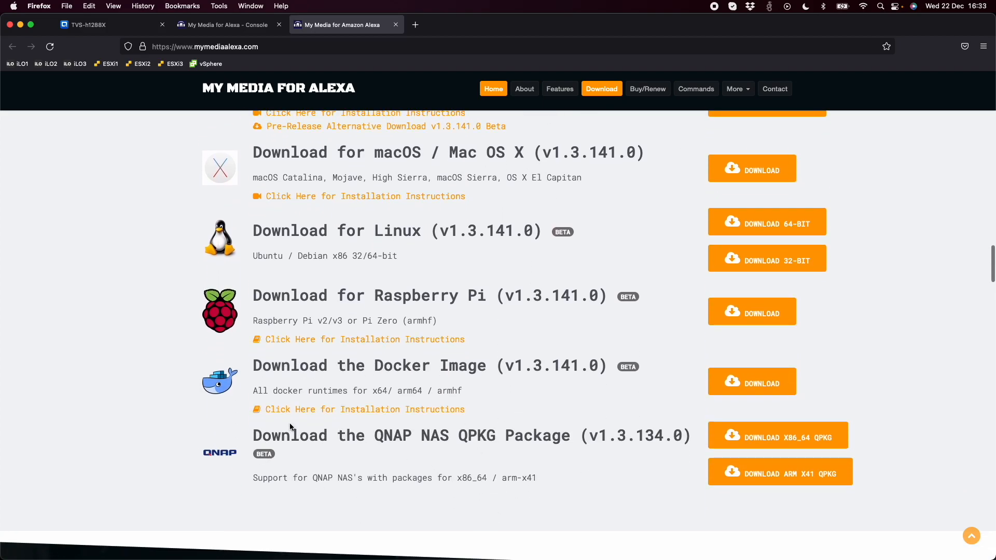
pyautogui.moveTo(284, 473)
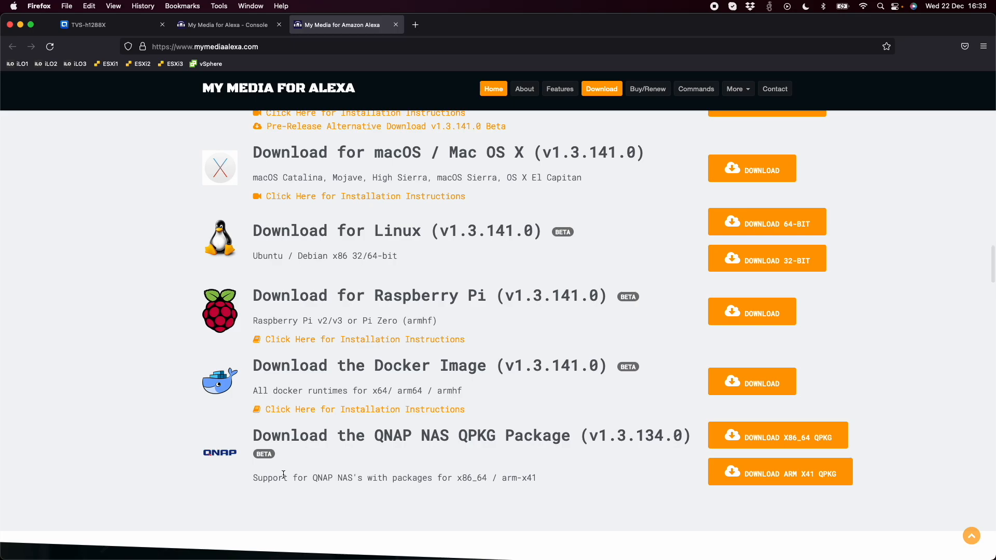
pyautogui.moveTo(777, 439)
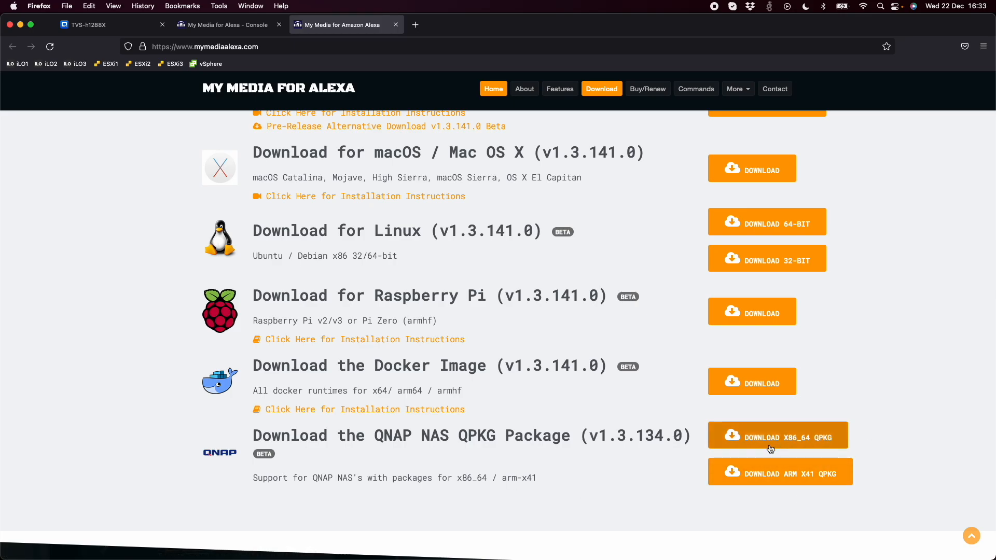
pyautogui.moveTo(867, 441)
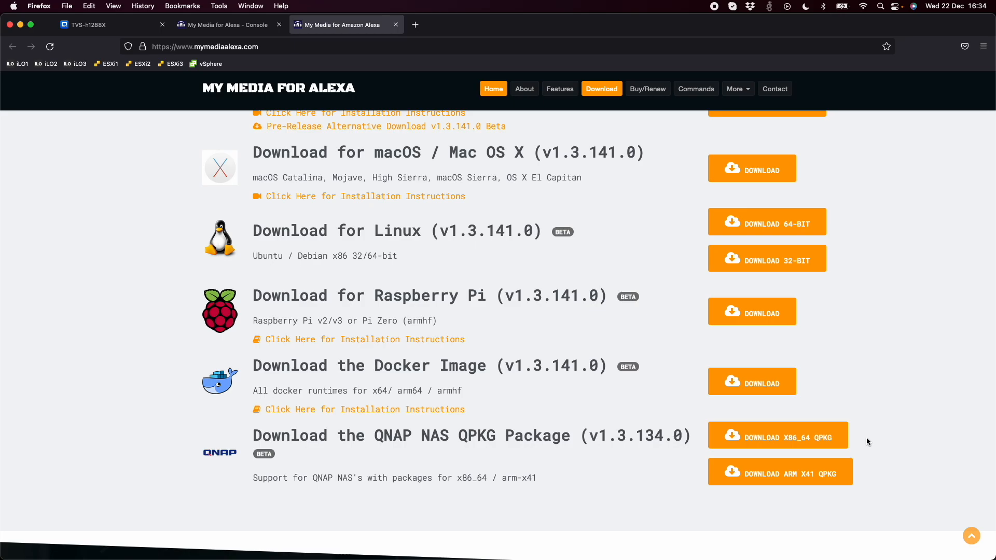
pyautogui.moveTo(150, 283)
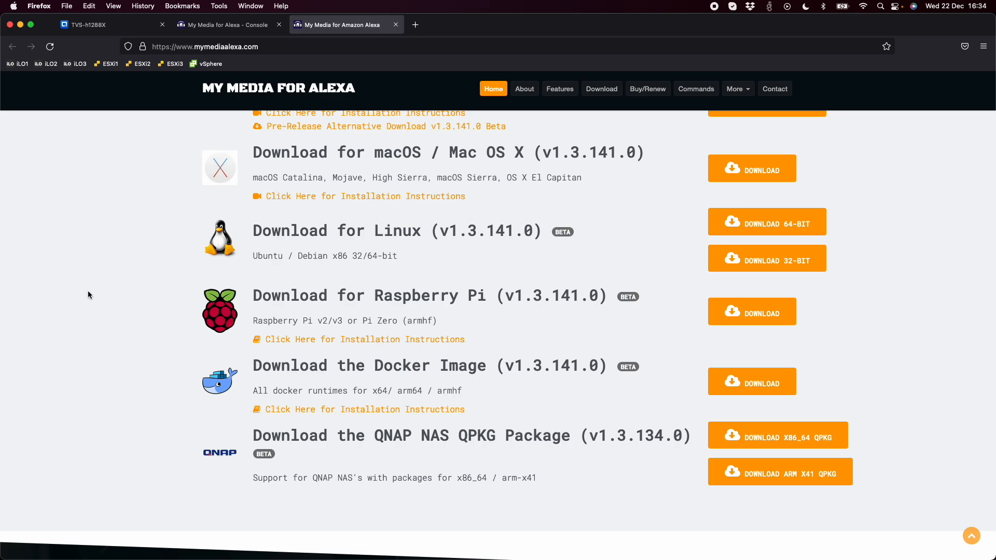
pyautogui.click(89, 25)
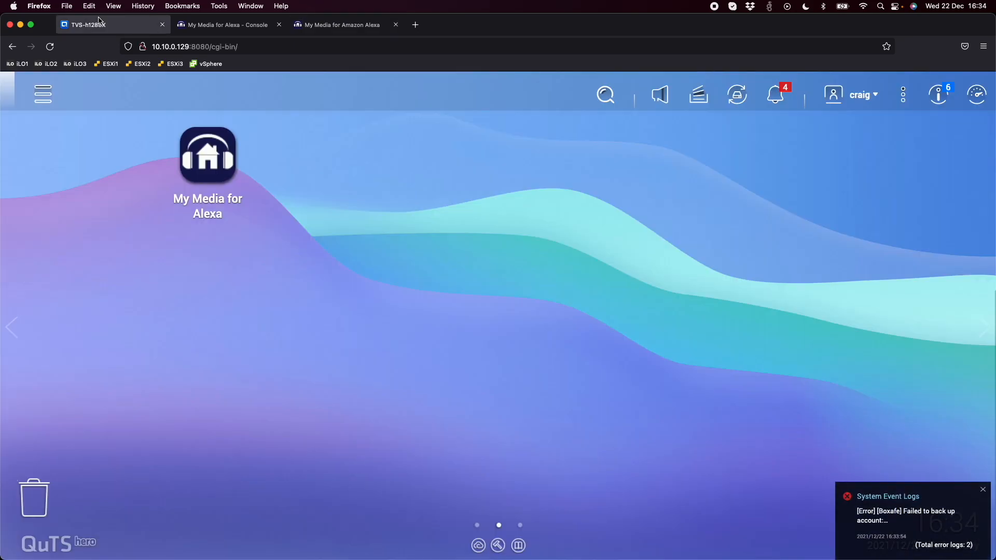
pyautogui.moveTo(572, 438)
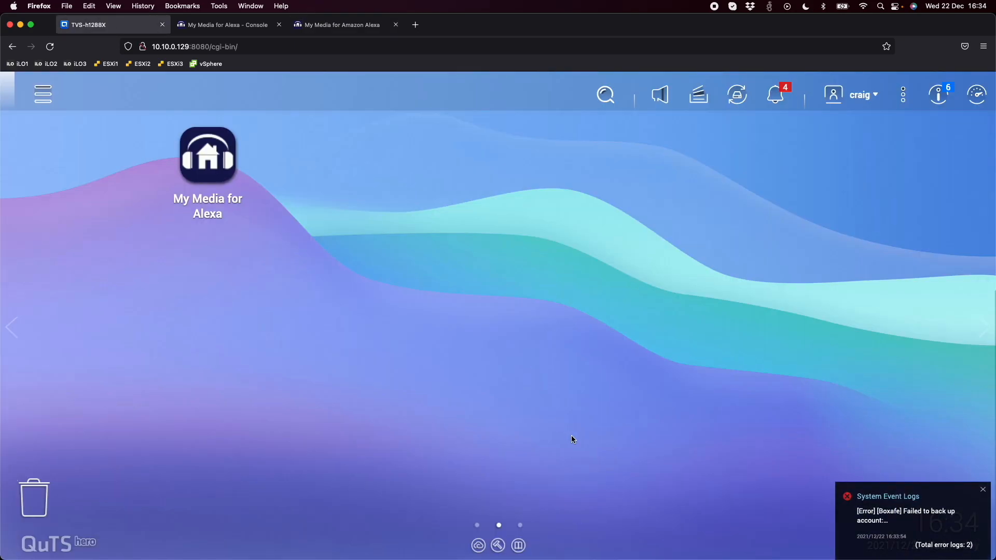